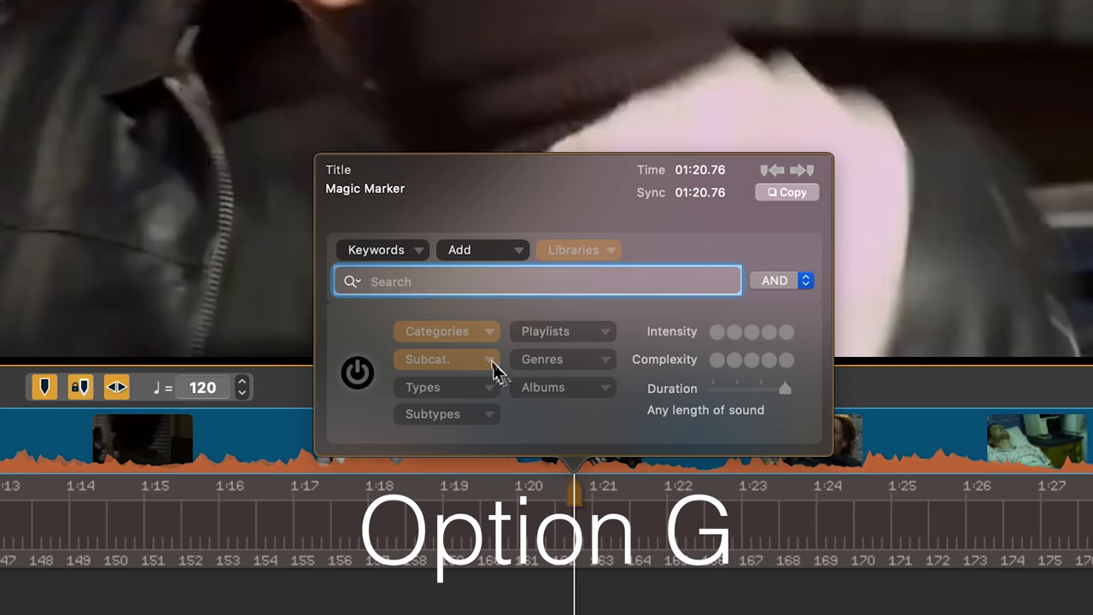
# Set the new Magic Marker's sound search to 'punch' and confirm it
pyautogui.write('punch')
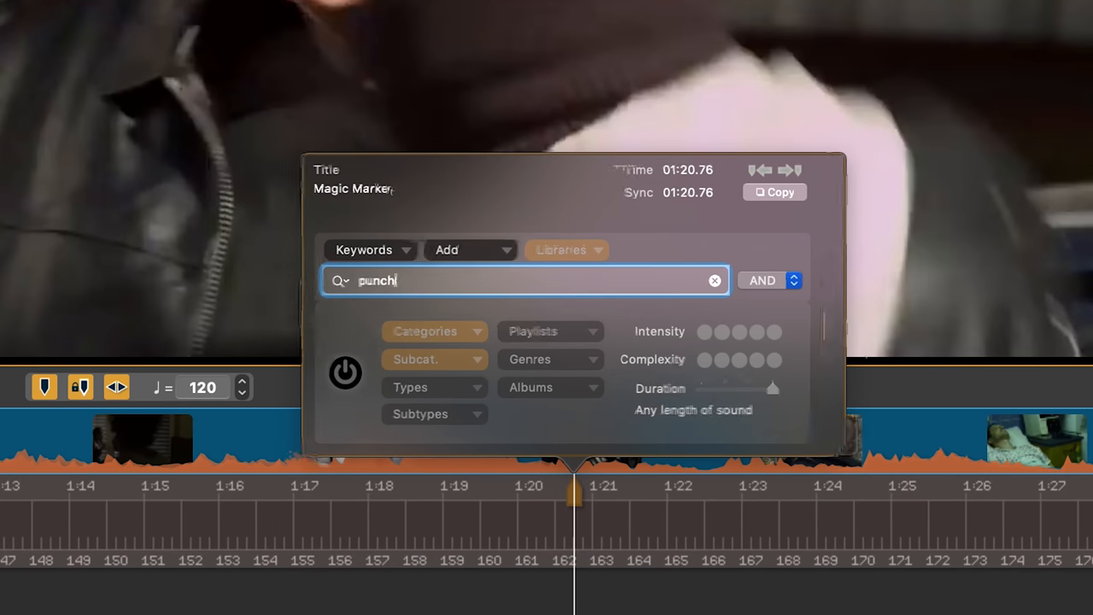
pyautogui.press('enter')
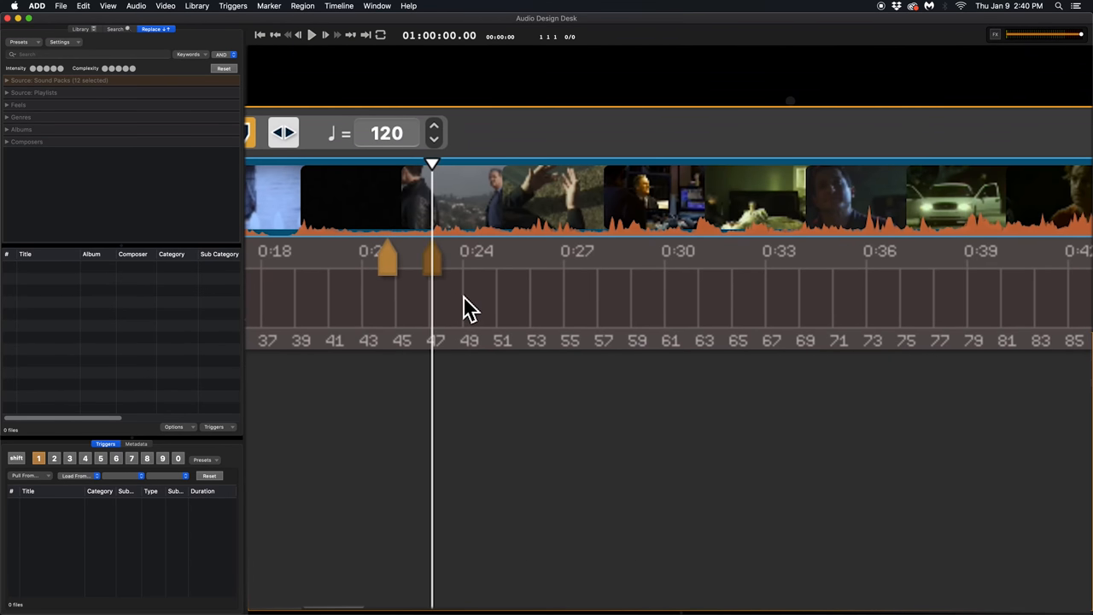
# Group the selected sound regions on the upper three tracks with the group shortcuts
pyautogui.press('cmd+g')
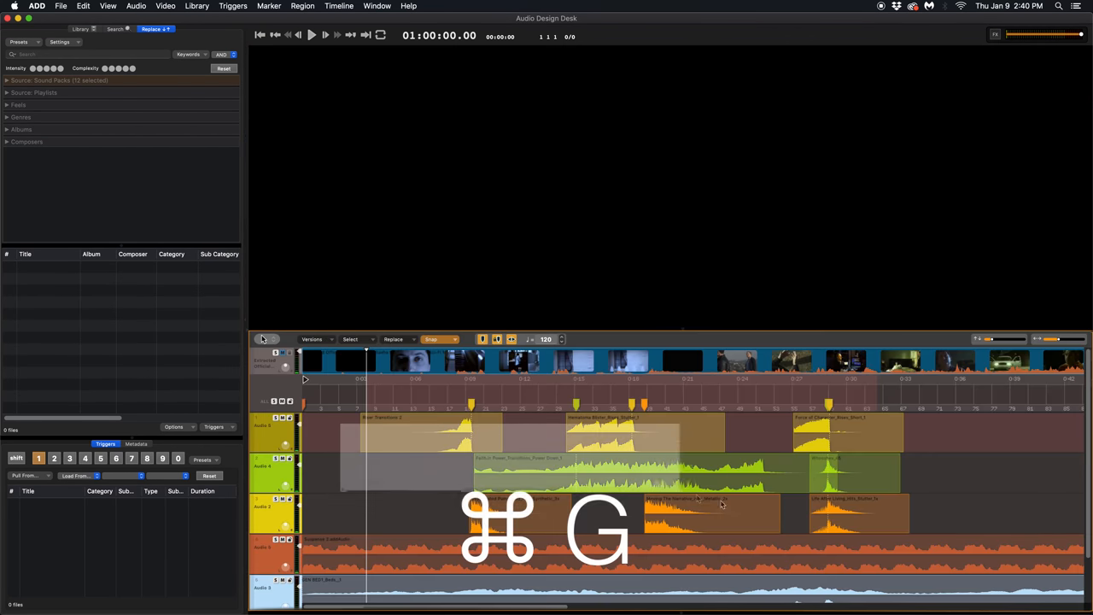
pyautogui.press('cmd+g')
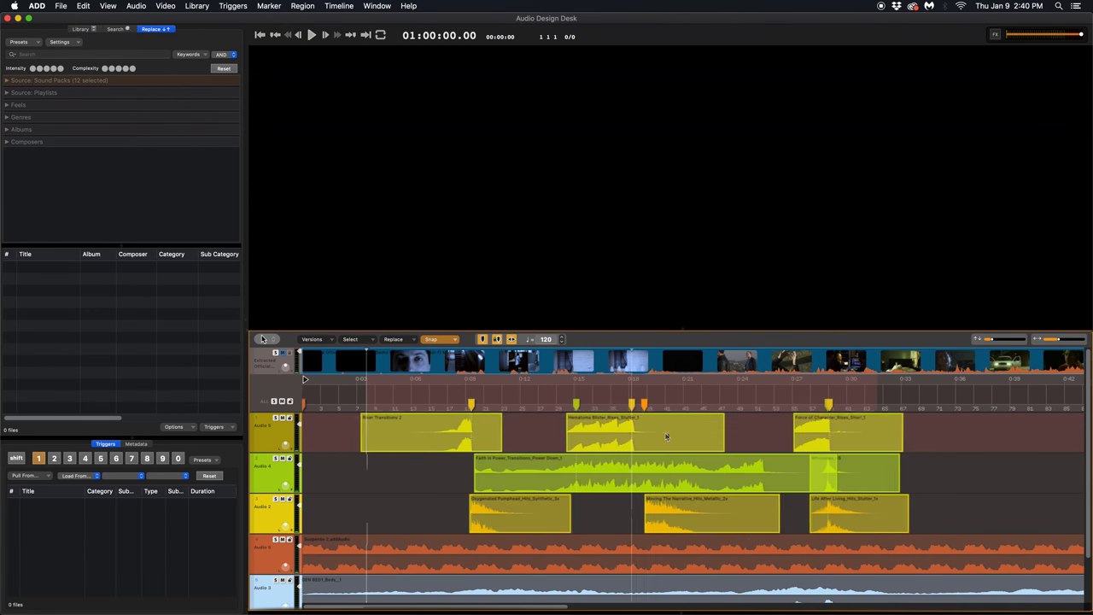
pyautogui.press('shift+cmd+g')
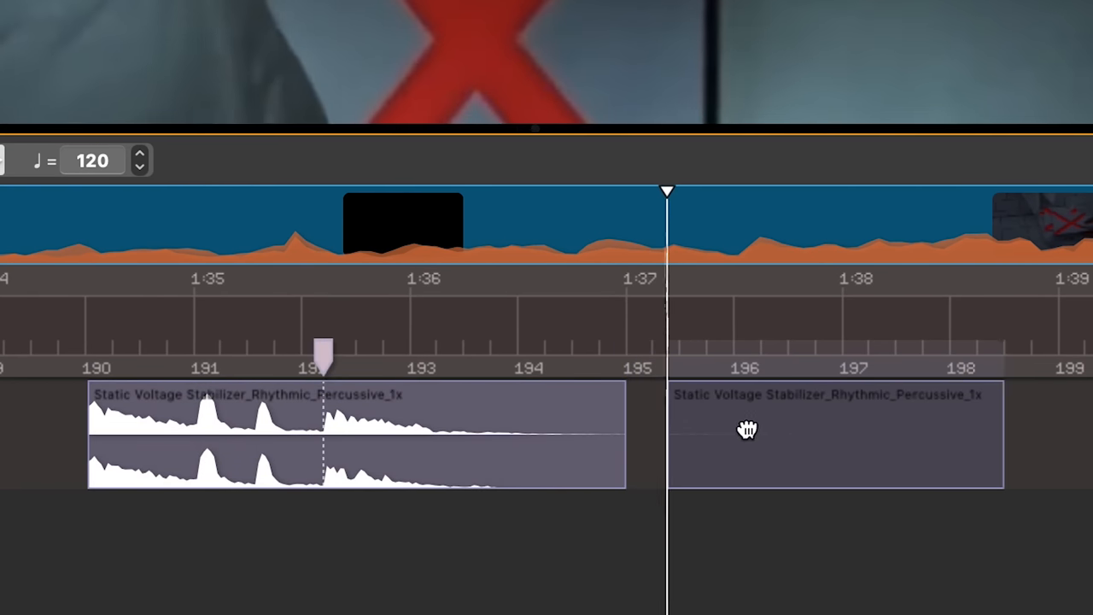
# Split the Static Voltage Stabilizer region into two pieces at the playhead near 1:37
pyautogui.press('cmd+e')
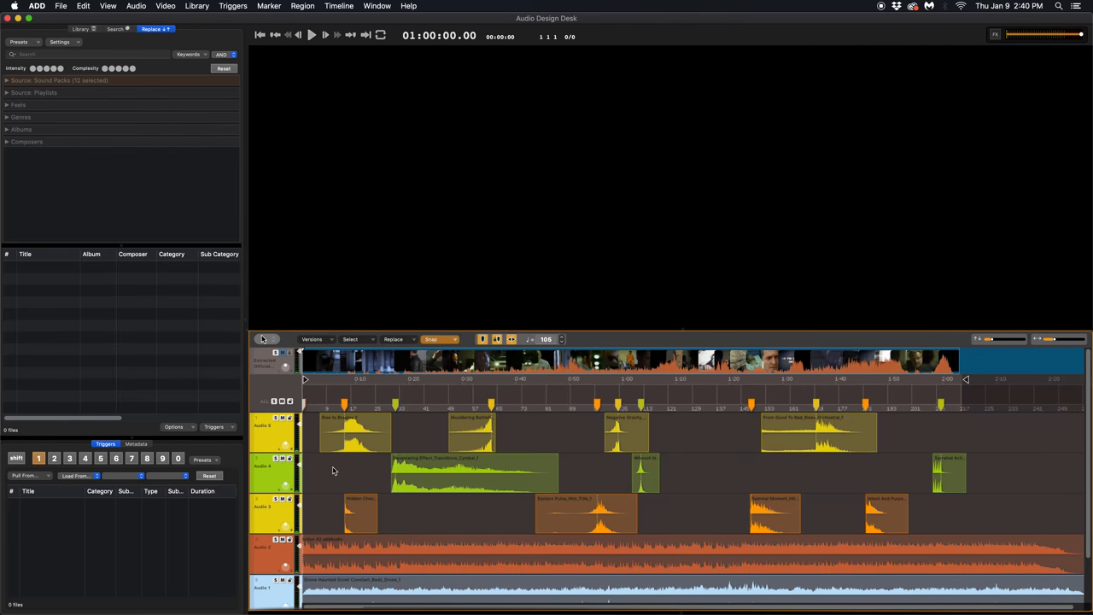
# Play the project and raise the tempo from 105 to 250 BPM with shortcuts
pyautogui.press('space')
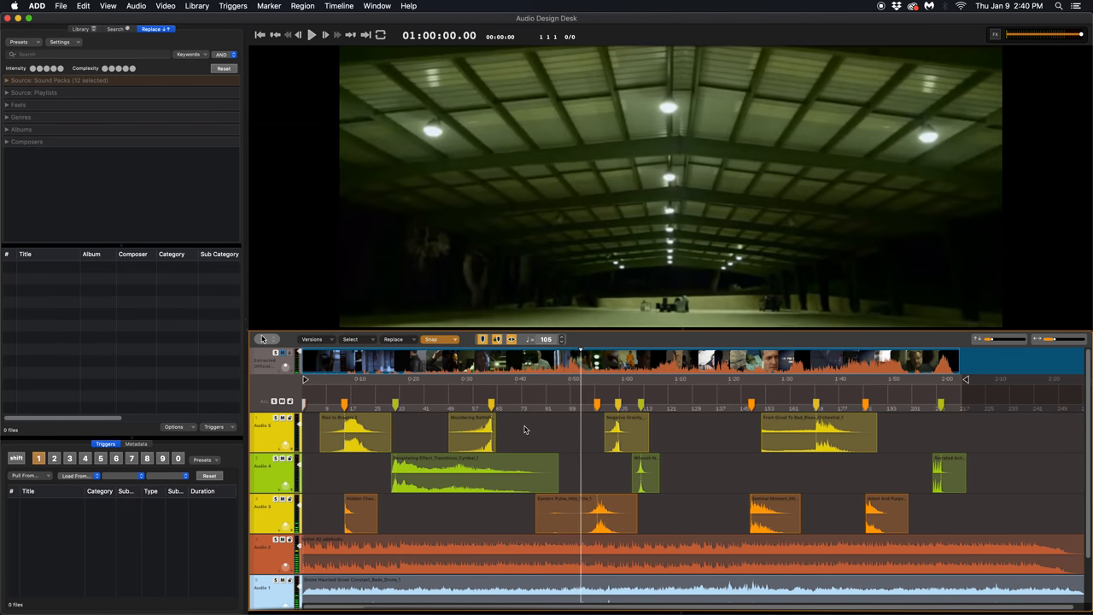
pyautogui.press('Return')
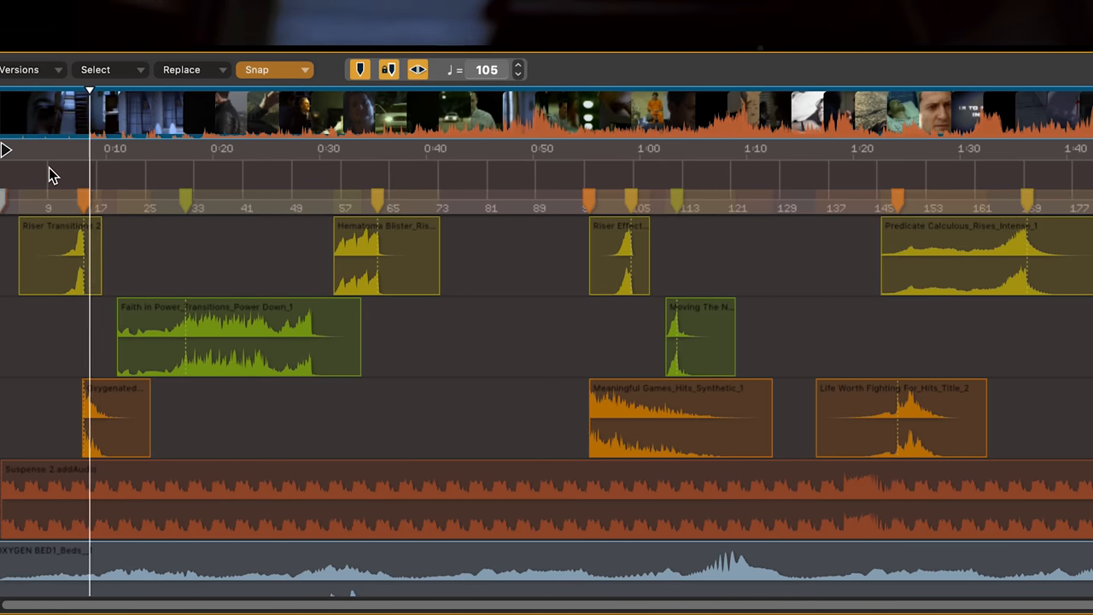
pyautogui.press('cmd+r')
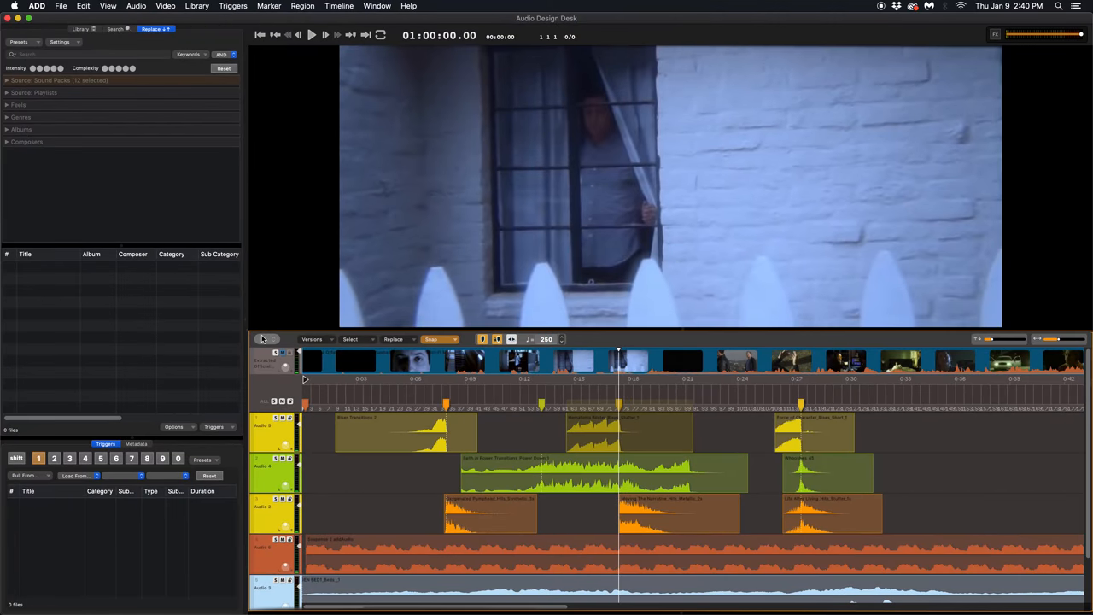
pyautogui.moveTo(523, 438)
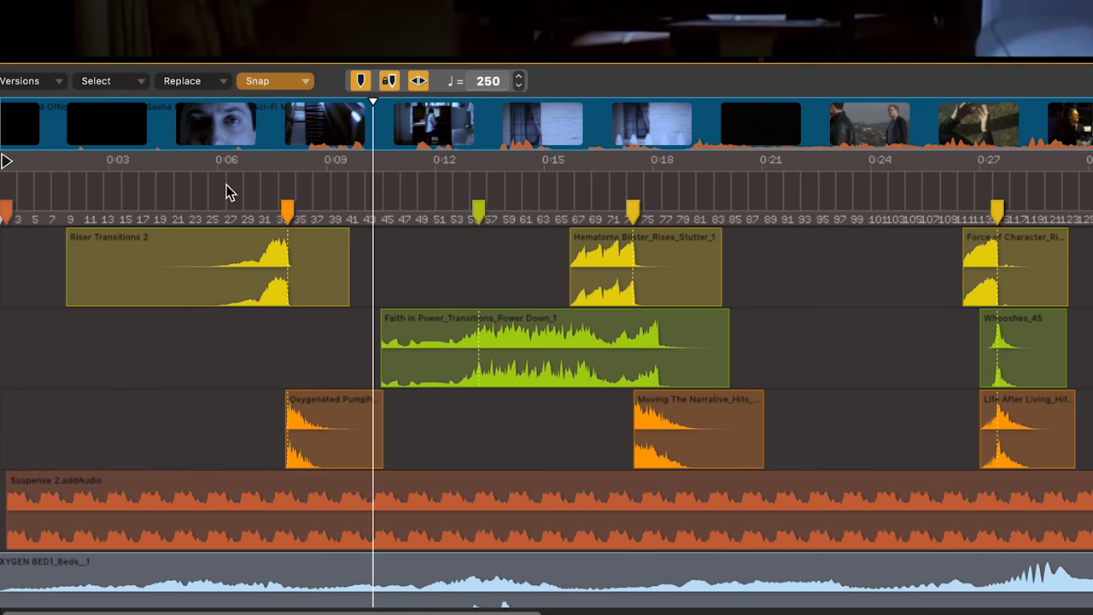
pyautogui.press('shift+t')
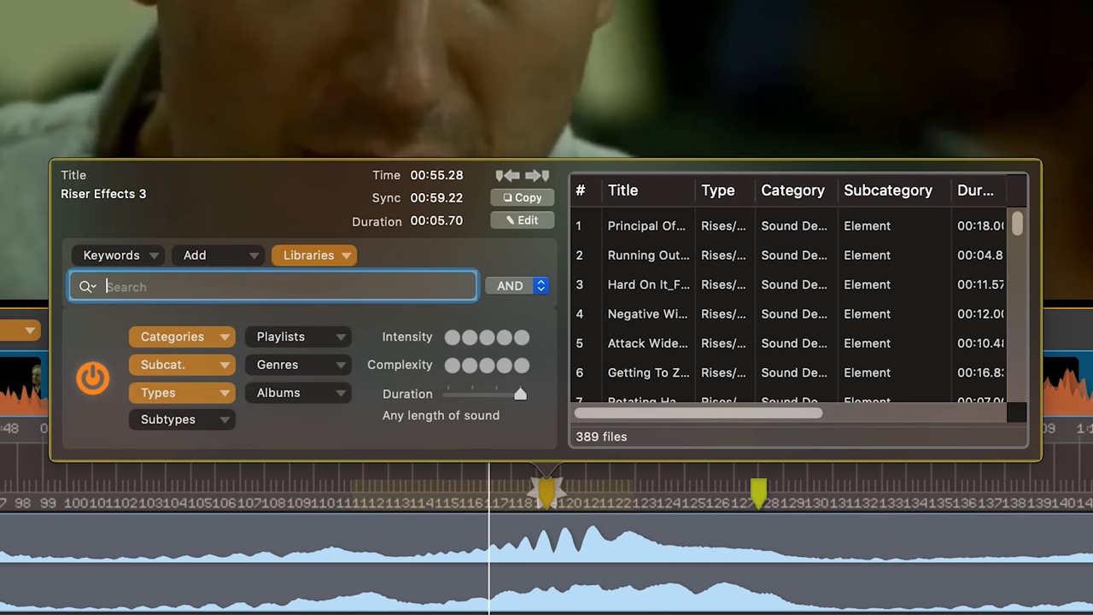
# Scroll the Riser Effects 3 marker's 389 search results, then dismiss the panel
pyautogui.scroll(-3)
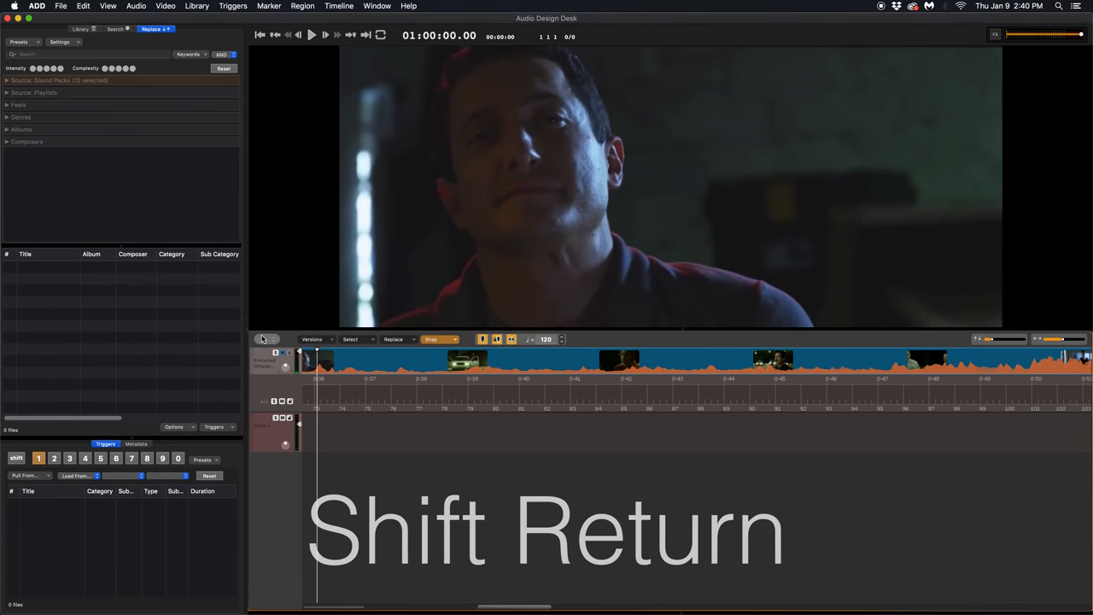
# Fill the markers, add the AUDistortion insert, and replace Audio 1's region with a longer sound
pyautogui.press('shift+return')
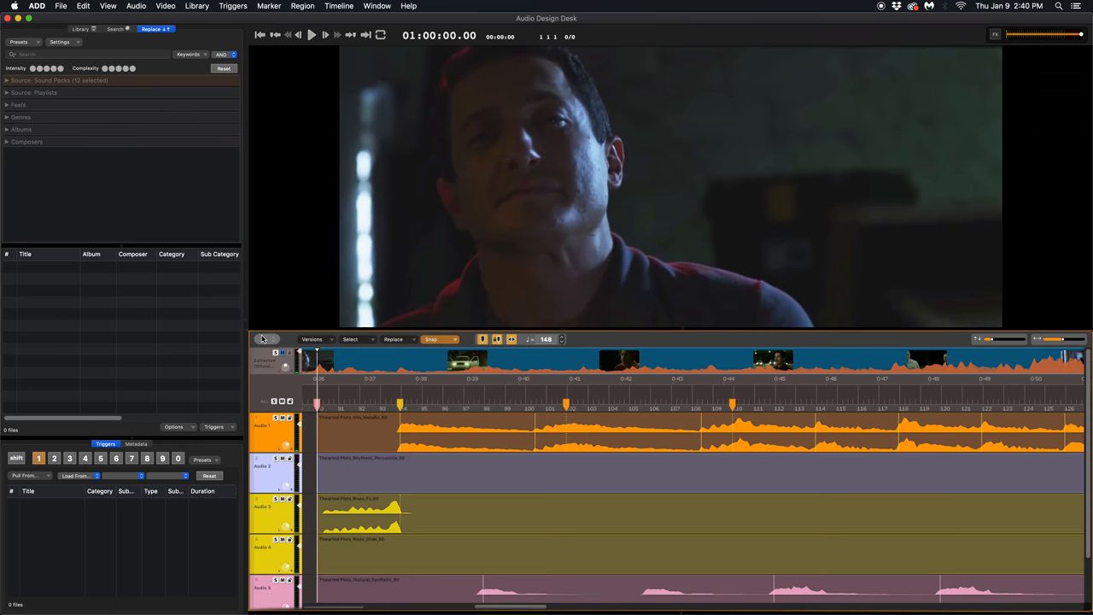
pyautogui.press('shift+d')
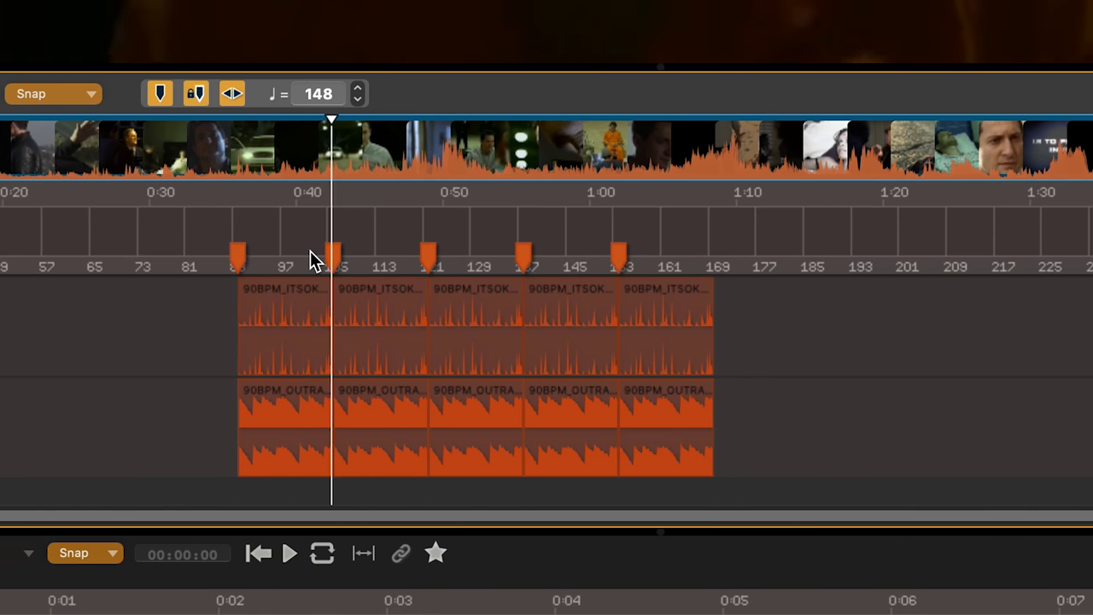
pyautogui.press('shift+g')
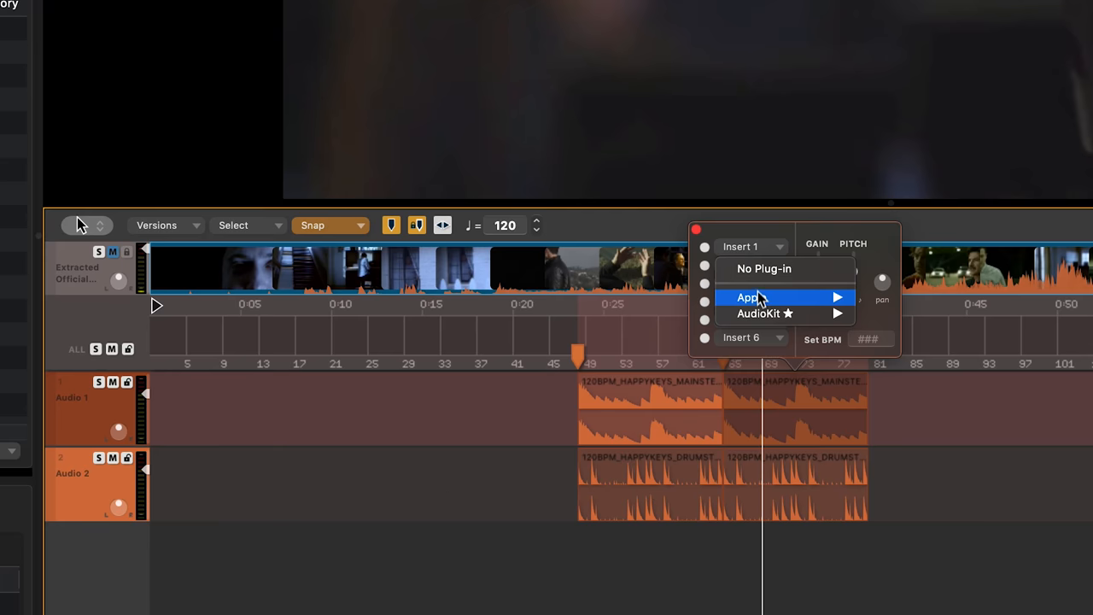
pyautogui.click(752, 297)
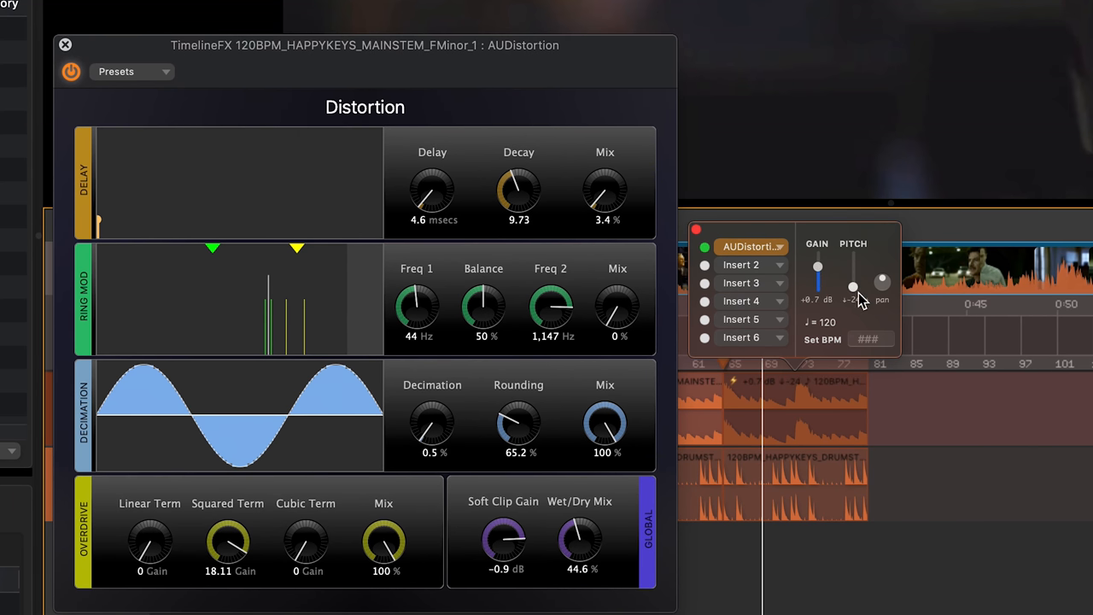
pyautogui.press('shift+r')
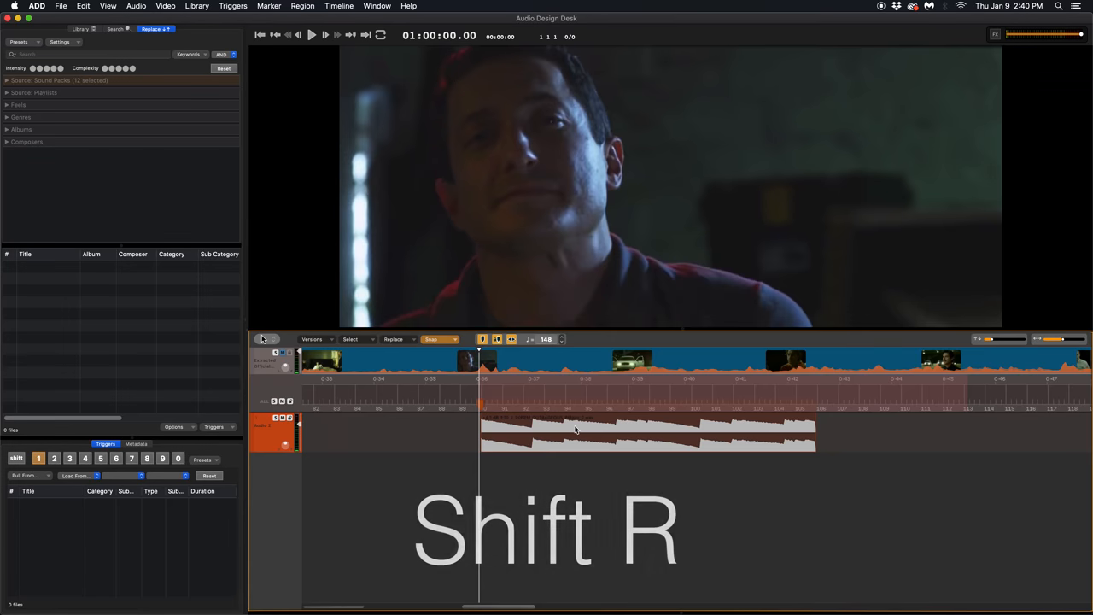
pyautogui.press('shift+r')
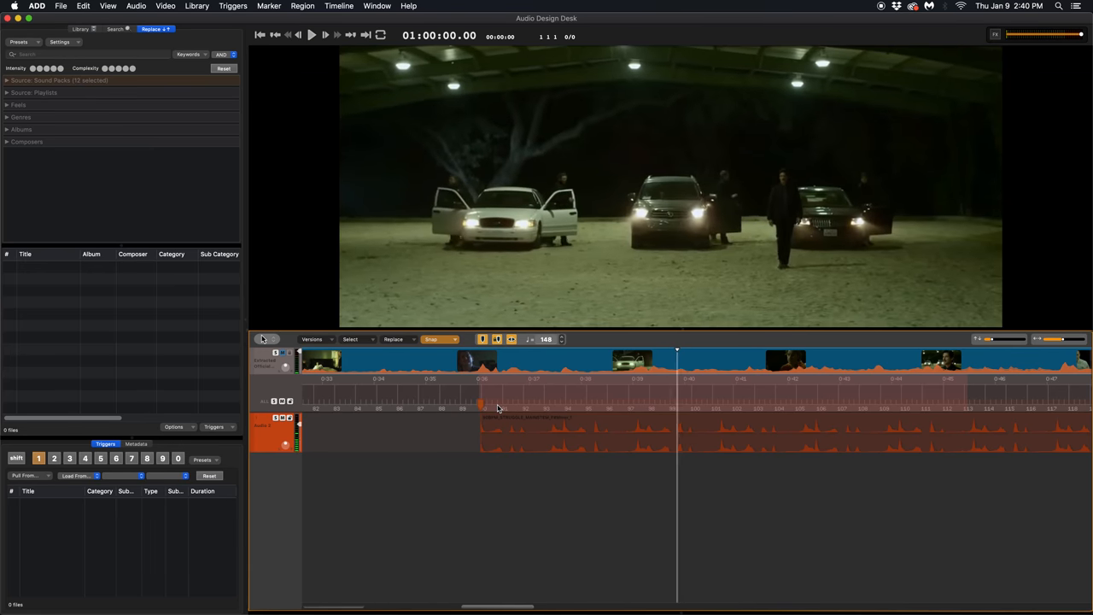
# Drag the Riser Effects 2 region so its peak meets the marker near 0:34
pyautogui.press('shift+l')
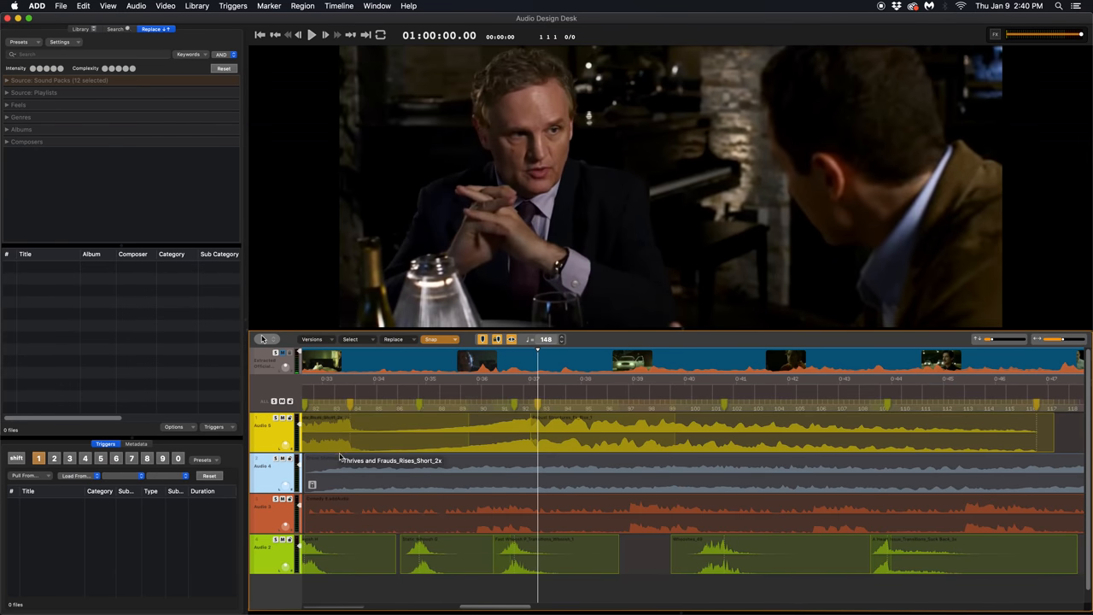
pyautogui.press('ctrl+shift+a')
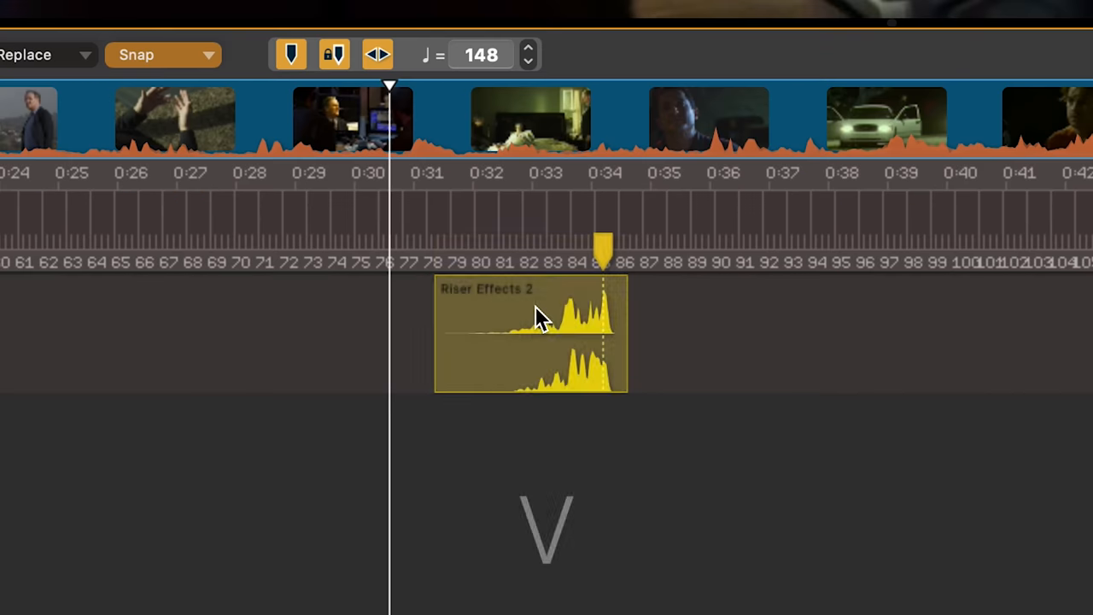
pyautogui.moveTo(533, 333); pyautogui.dragTo(674, 333)
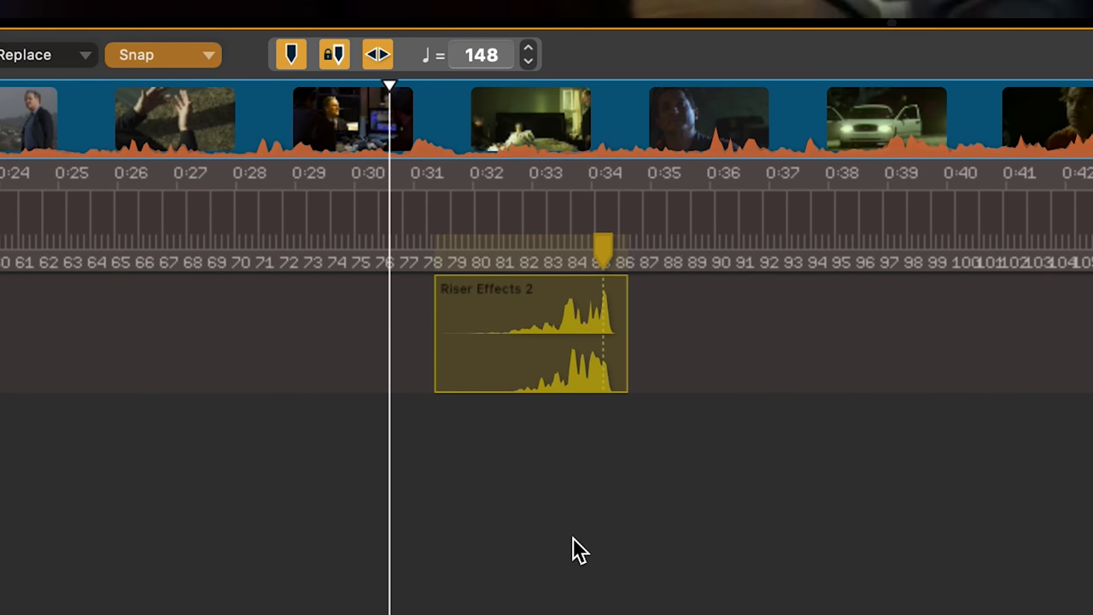
# Remove the four empty audio tracks with Option+Shift+Delete
pyautogui.press('cmd+n')
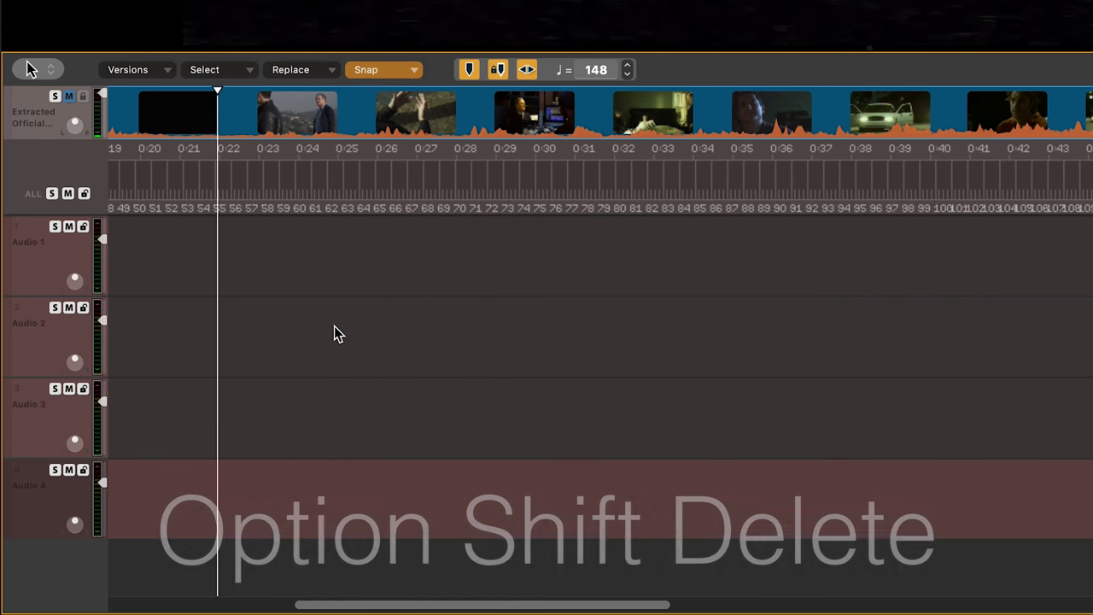
pyautogui.press('option+shift+delete')
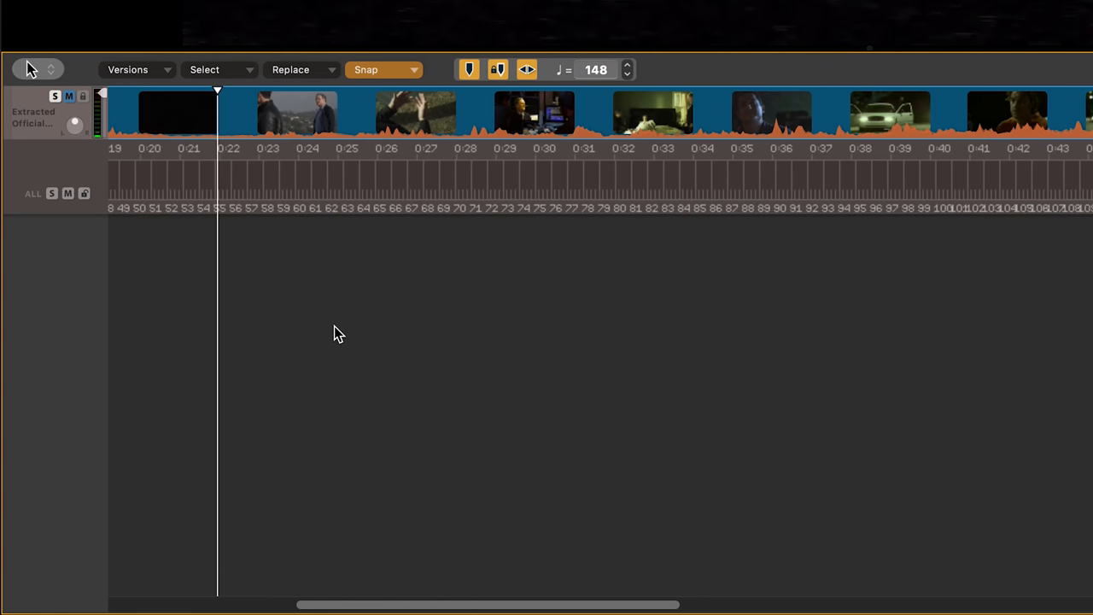
pyautogui.press('shift+m')
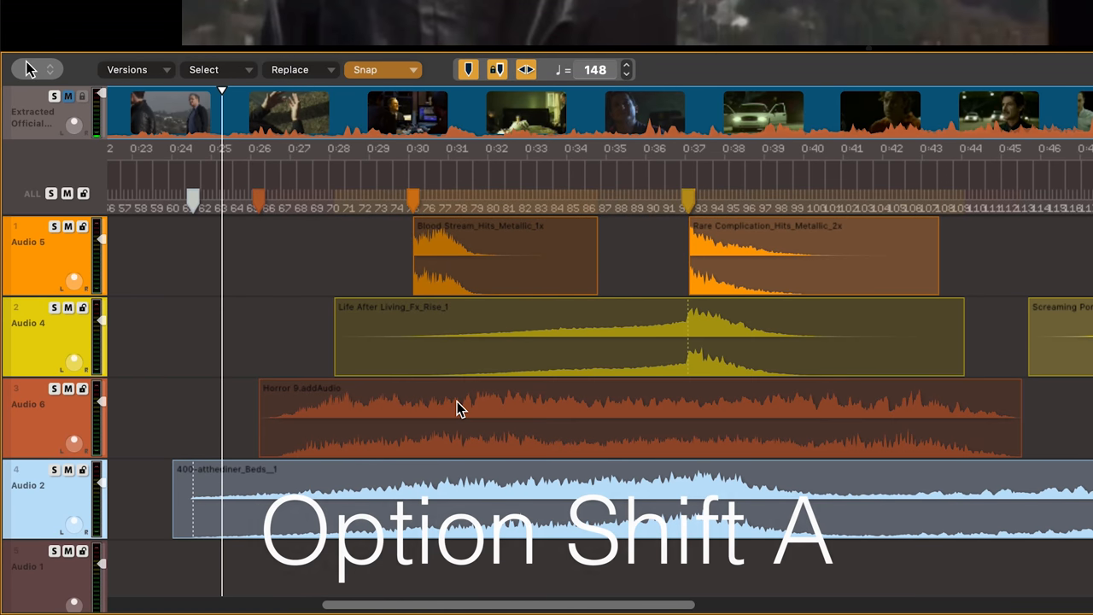
# Align the upper-track sound regions to their nearest markers using Option+Shift+A and Shift+A
pyautogui.press('option+shift+a')
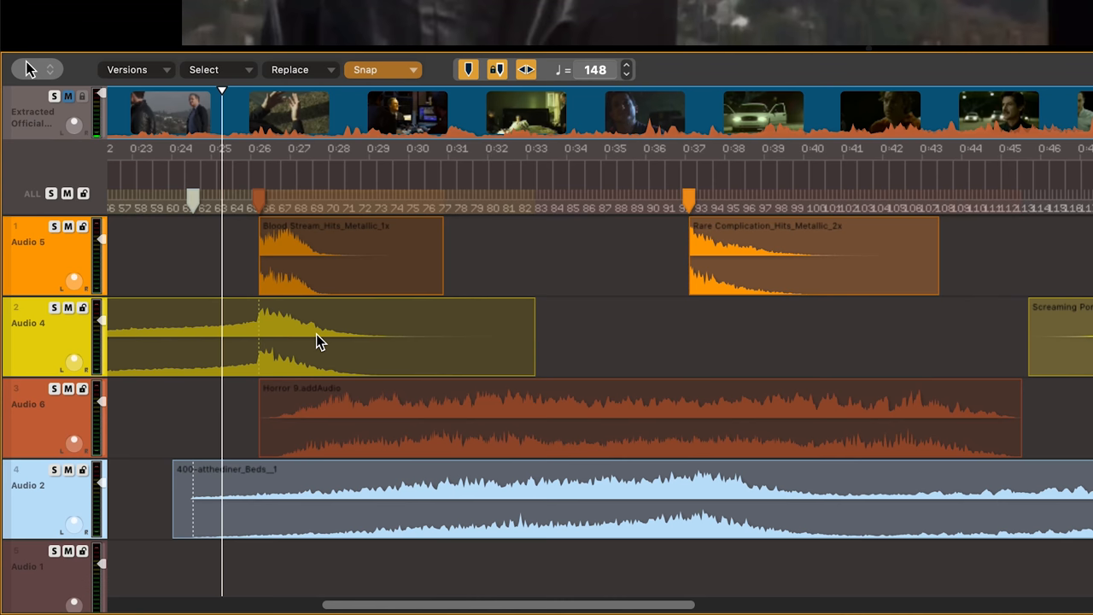
pyautogui.press('shift+a')
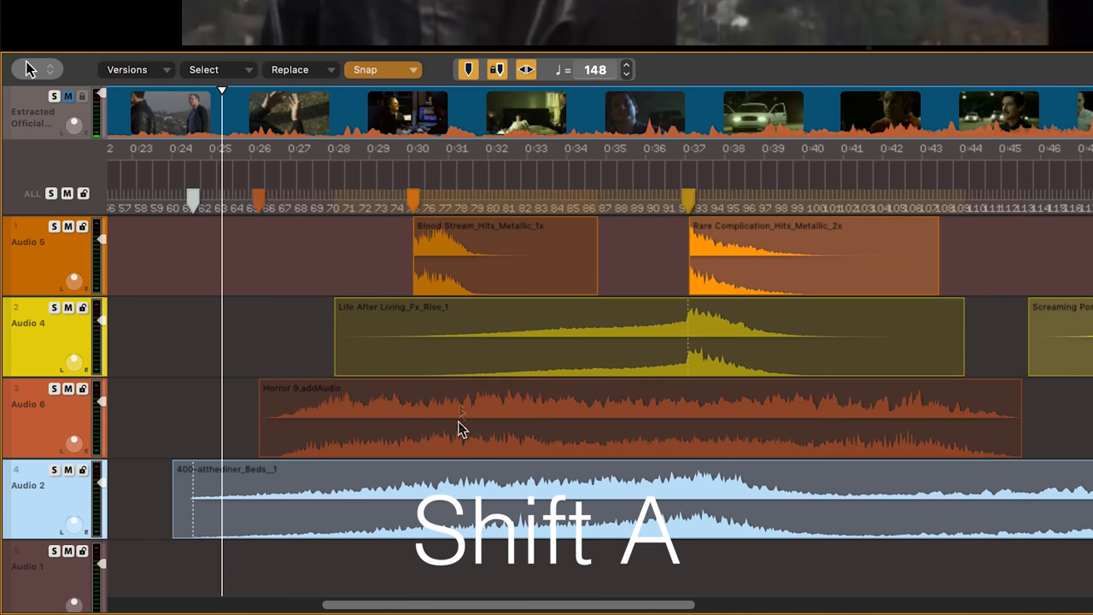
pyautogui.press('ctrl+shift+a')
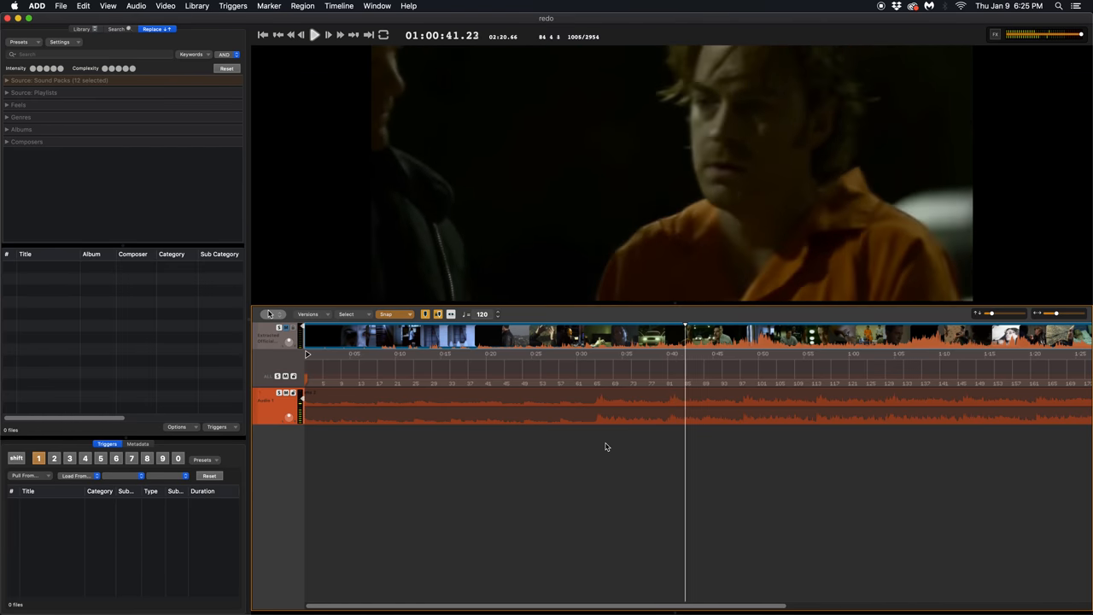
# Open Apply Attributes to Project with all region, metadata and randomize attributes checked
pyautogui.press('cmd+shift+up')
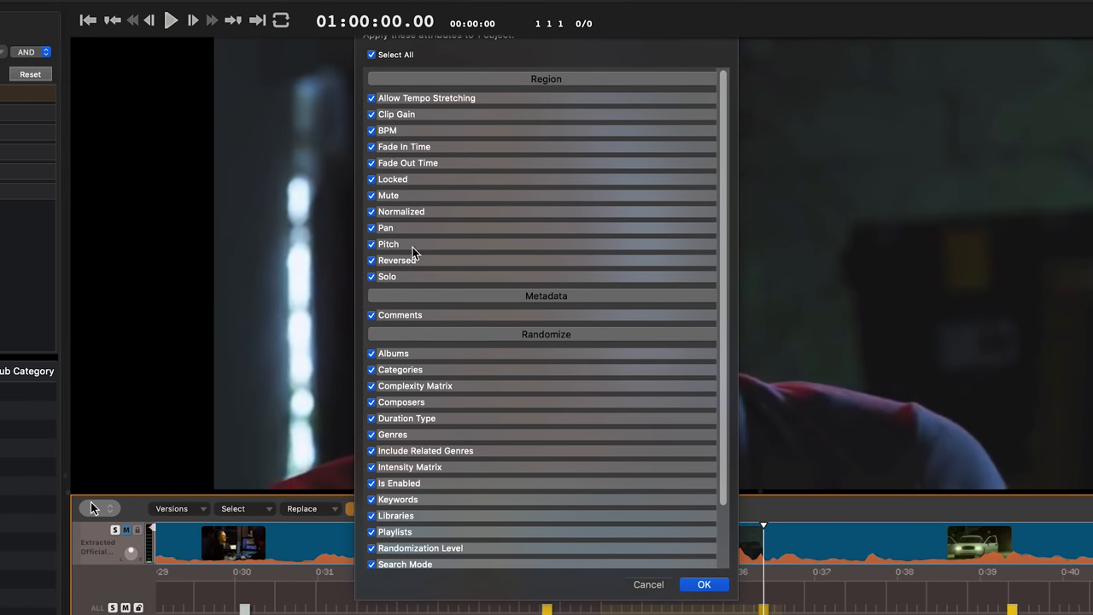
pyautogui.moveTo(418, 581)
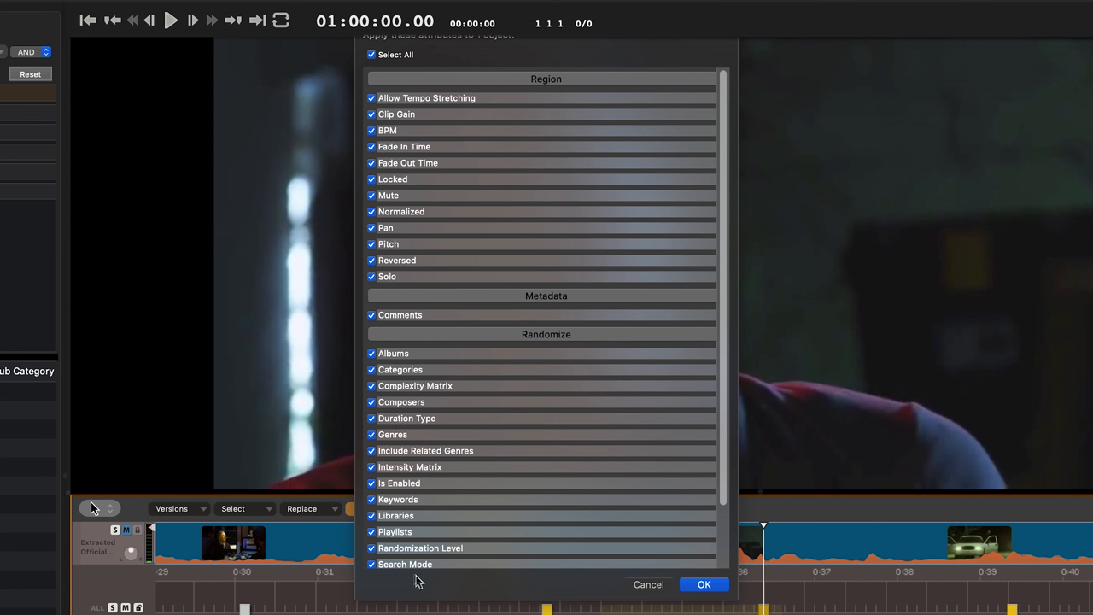